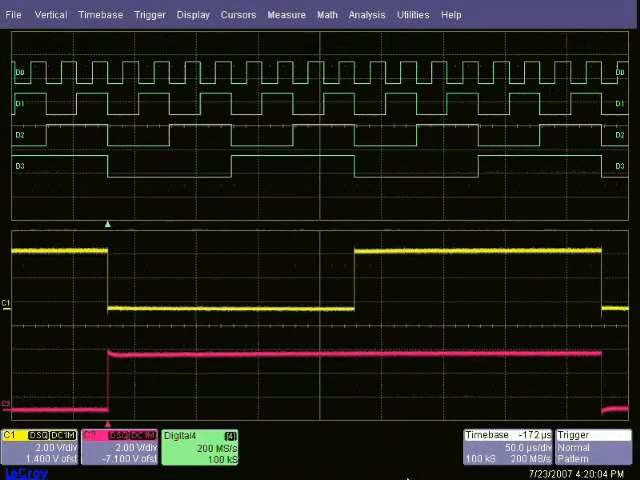
# - Show the measurement setup with the P1–P5 parameter table
pyautogui.click(286, 14)
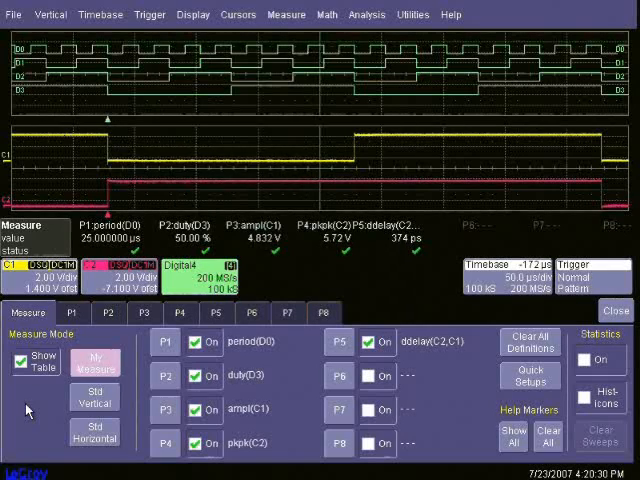
# - Set P5 delta-delay Source2 to digital line D3 and enable Statistics On
pyautogui.click(218, 312)
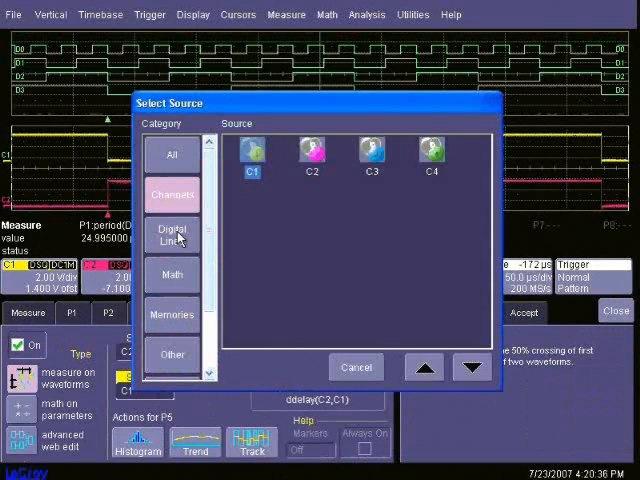
pyautogui.click(172, 234)
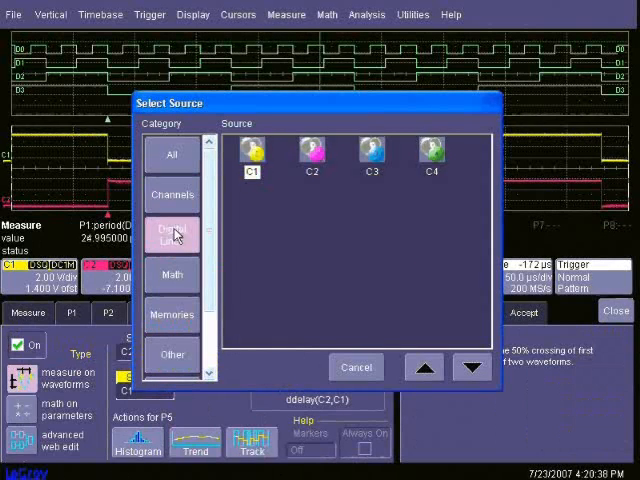
pyautogui.click(172, 236)
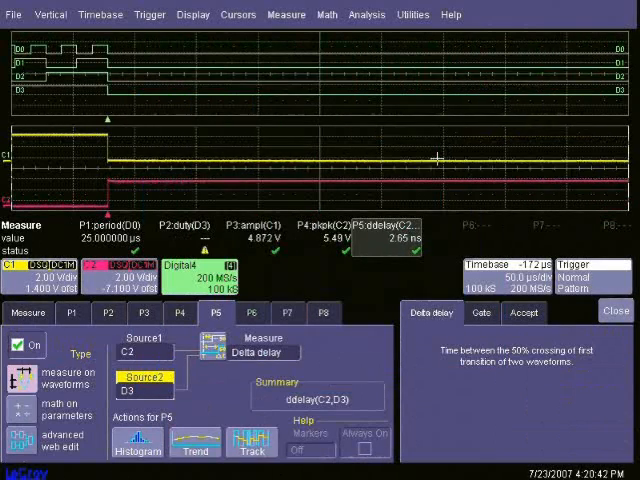
pyautogui.click(28, 312)
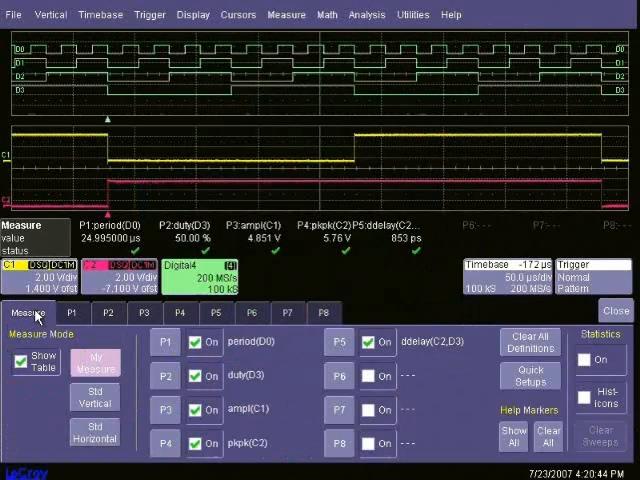
pyautogui.click(584, 360)
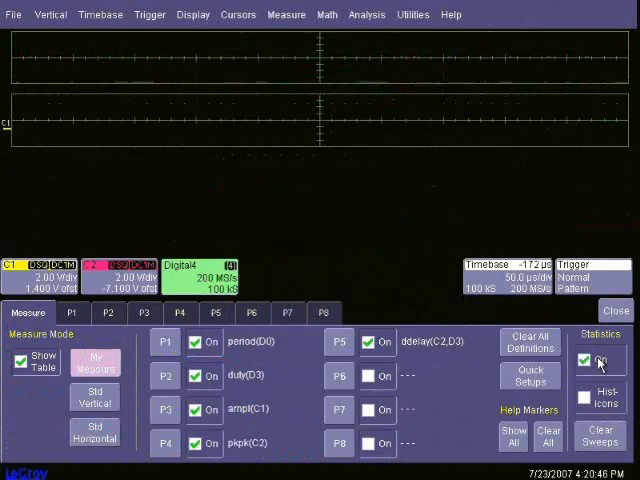